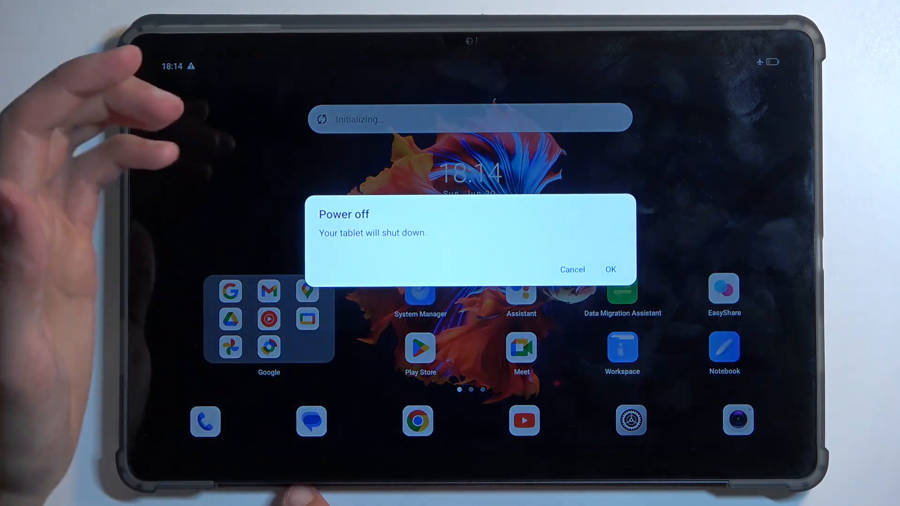
Confirm OK in the Power off dialog and wait for the Blackview boot logo.
{"action": "left_click", "coordinate": [609, 270]}
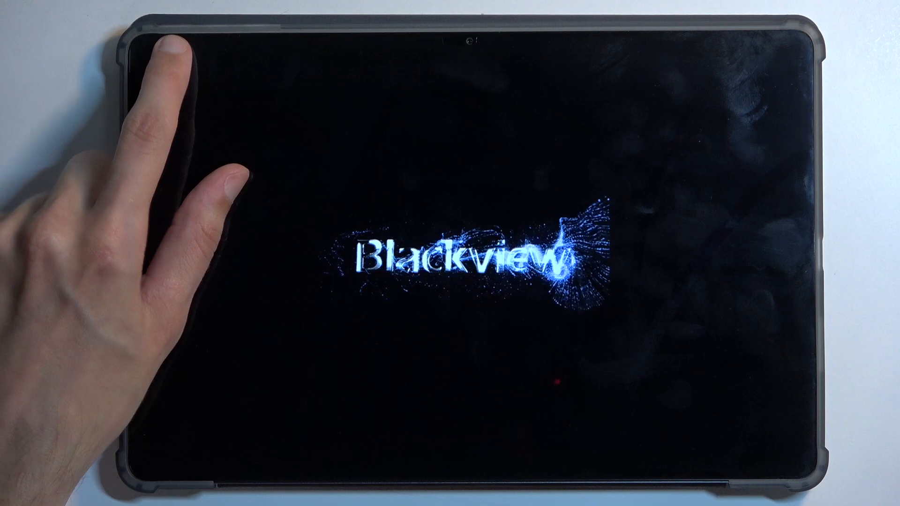